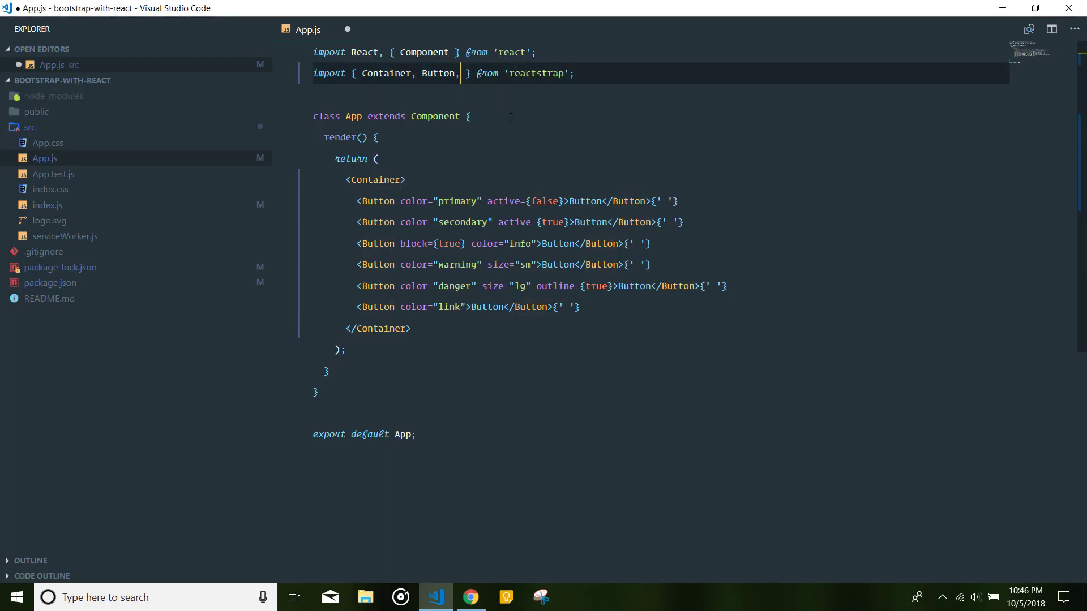
Step: Import Alert from reactstrap and add <hr/> plus an Alert reading 'Hi! I am an alert.'
text(Alert)
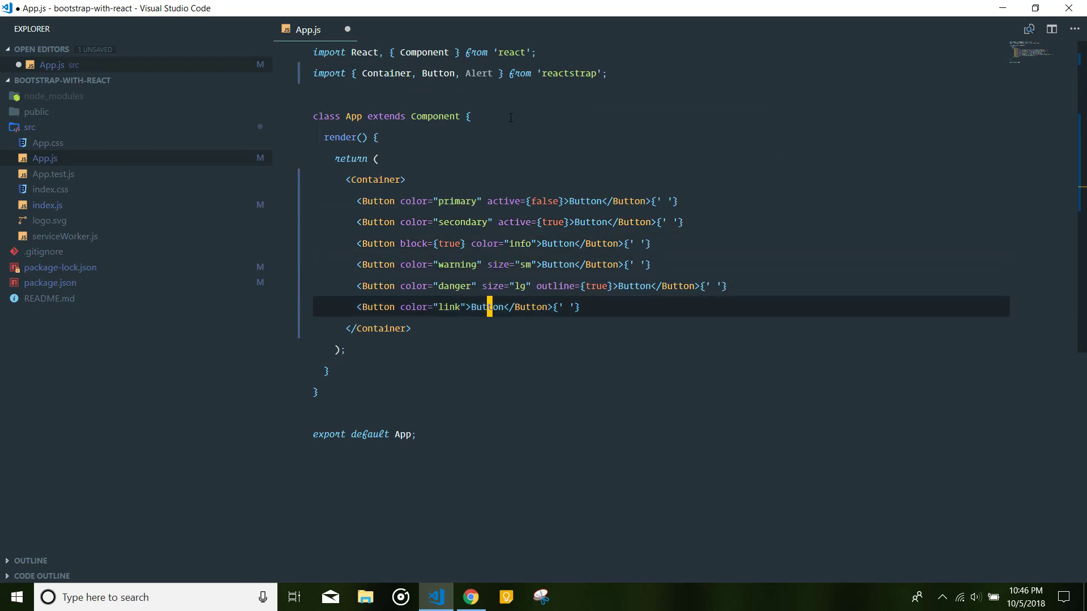
text(<hr/>)
text(<Alert></Alert>)
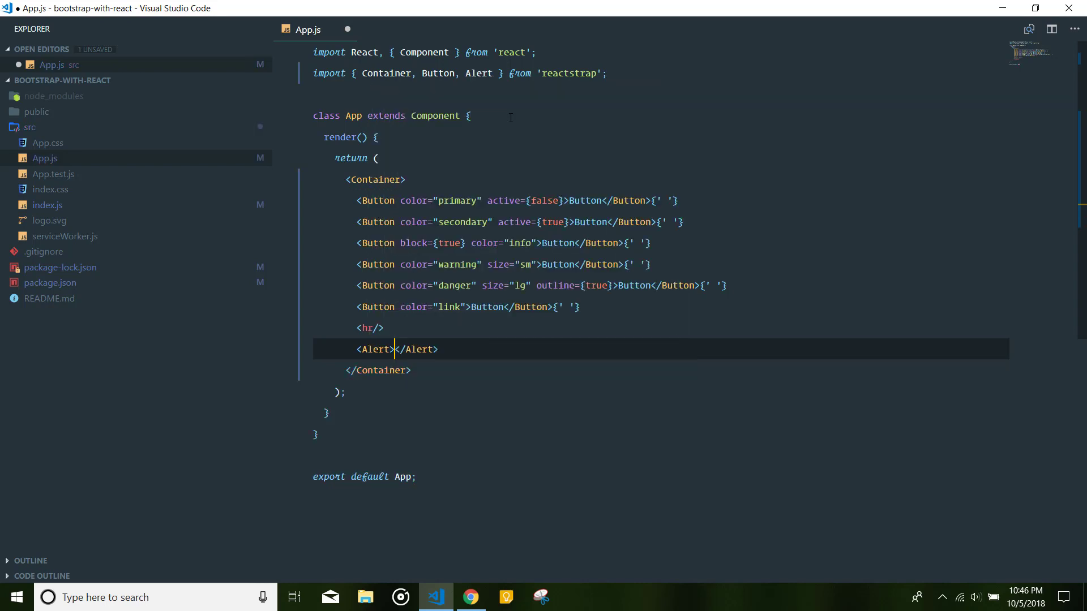
text(Hi! I a)
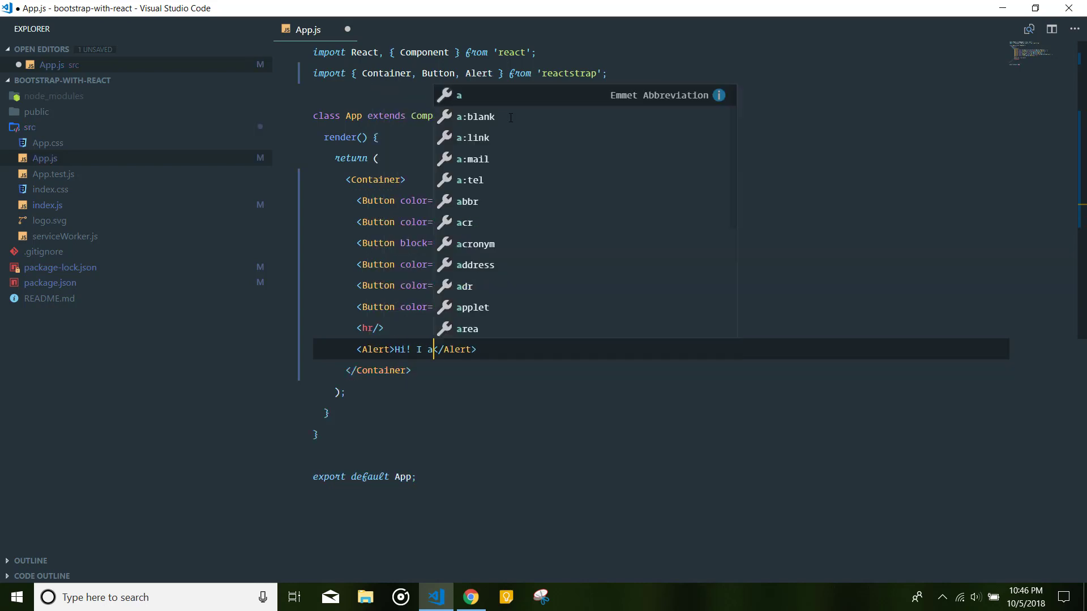
Step: Check the blue 'Hi! I am an alert.' Alert under the buttons in Chrome
click(469, 596)
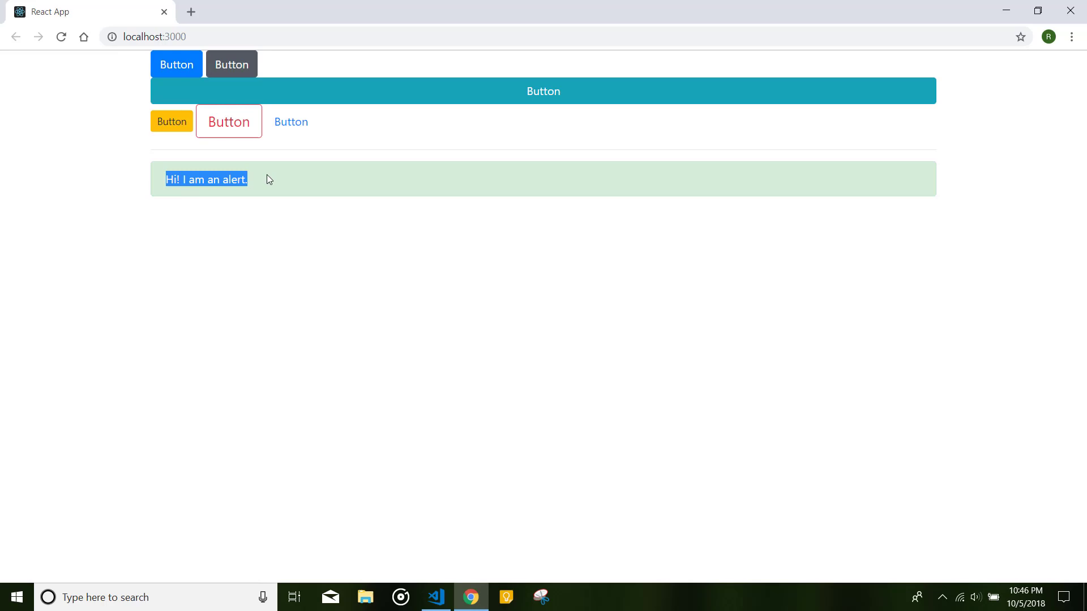
click(436, 597)
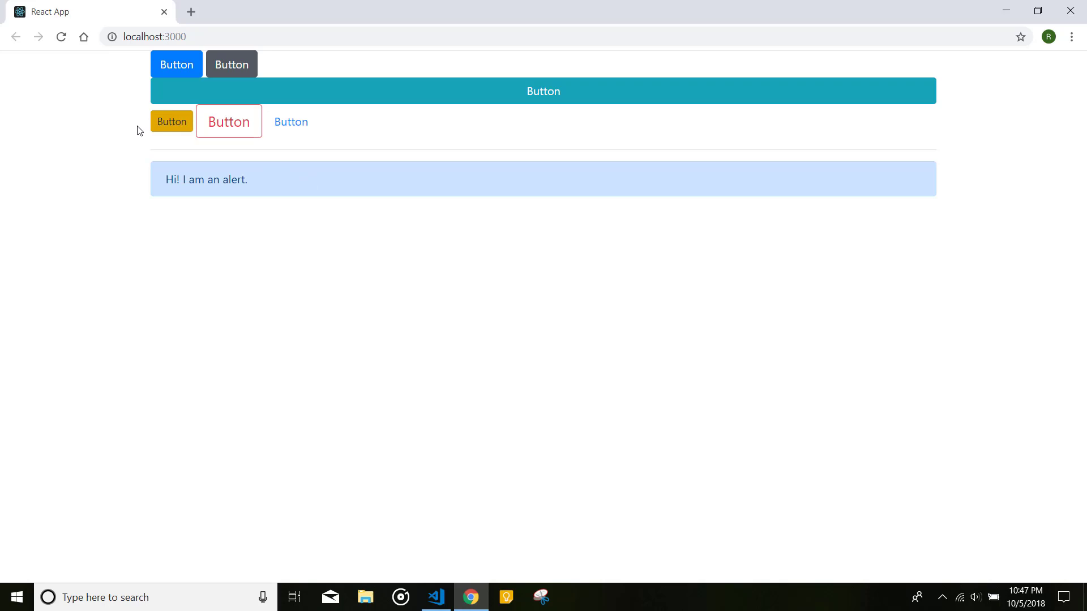
mouse_move(859, 445)
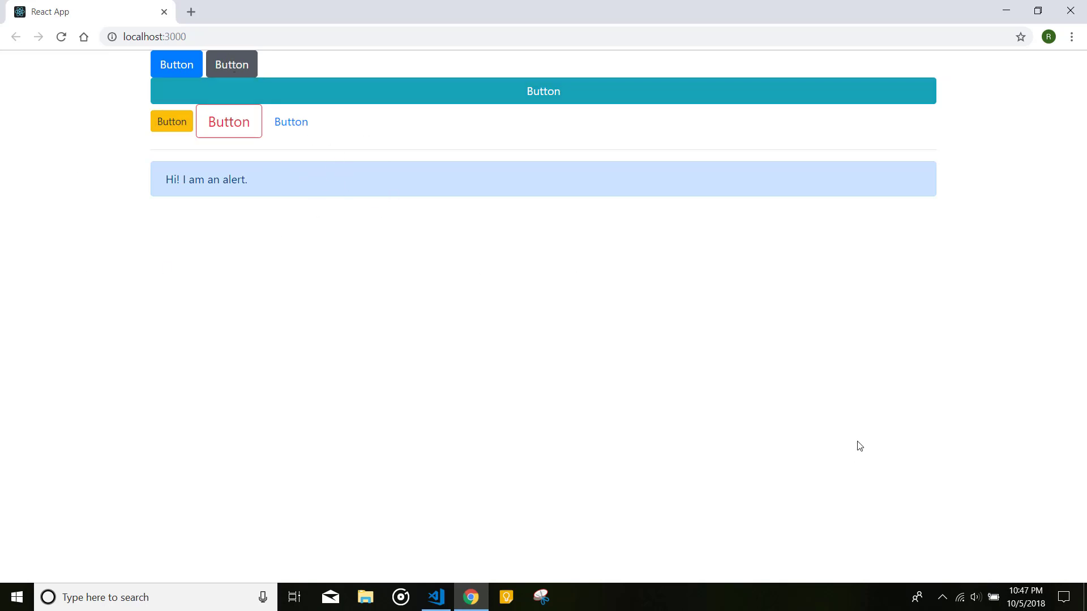
click(435, 597)
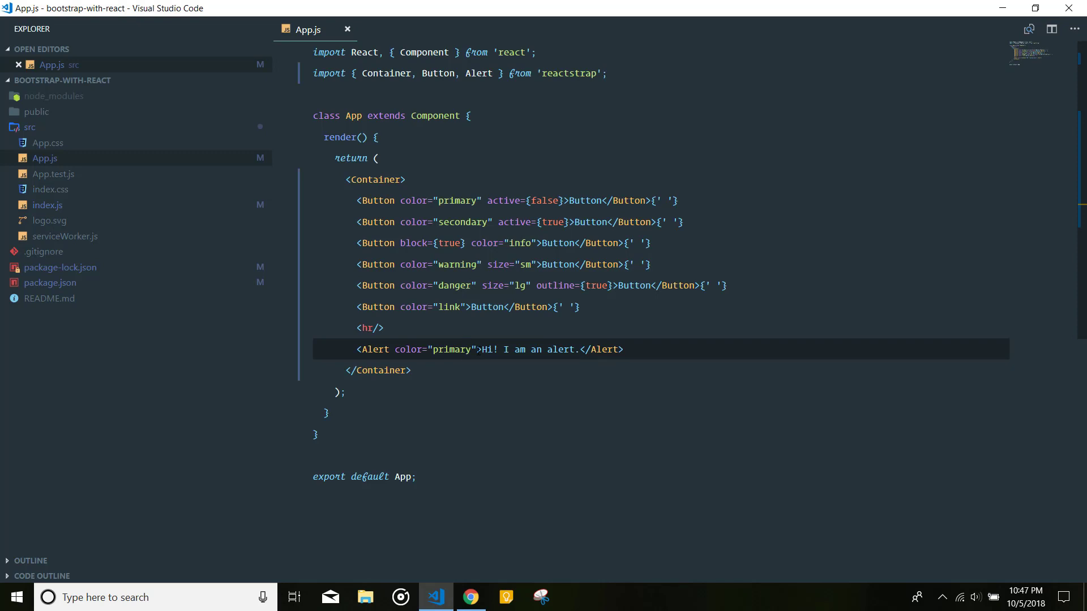
click(470, 597)
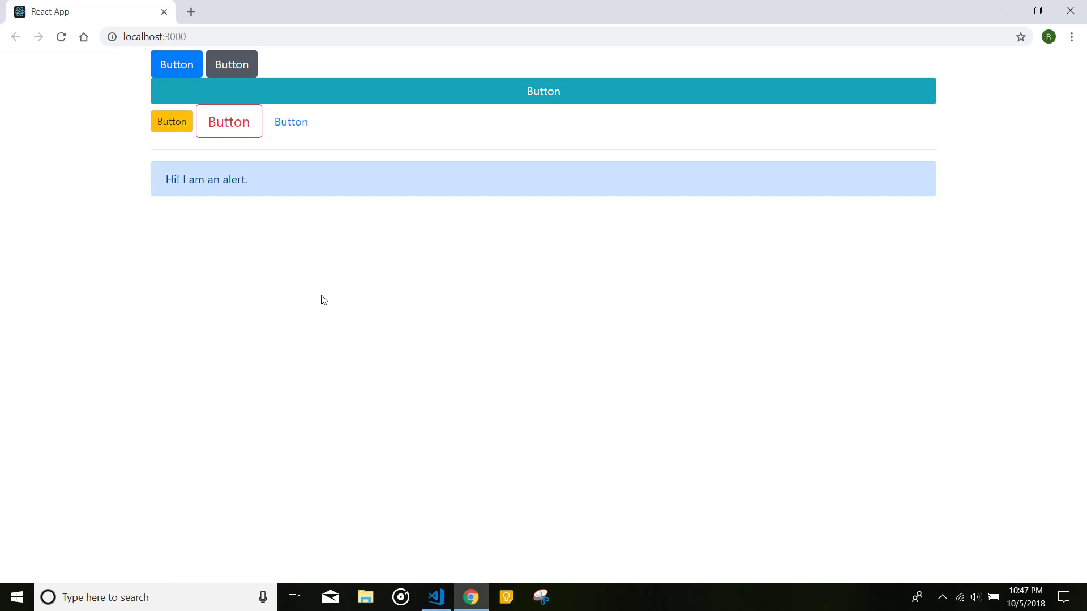
click(436, 596)
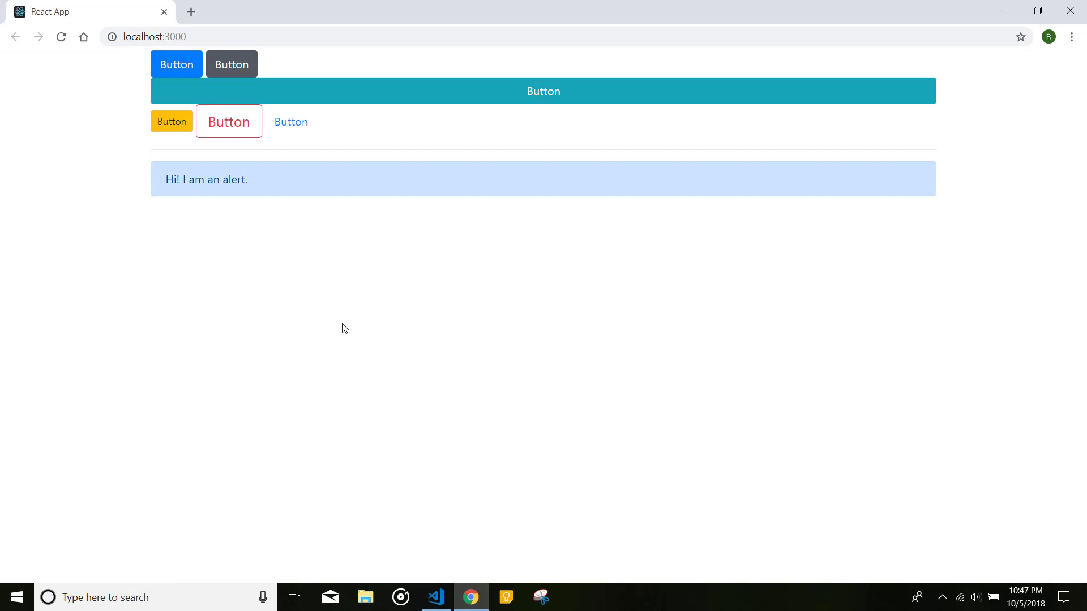
mouse_move(916, 182)
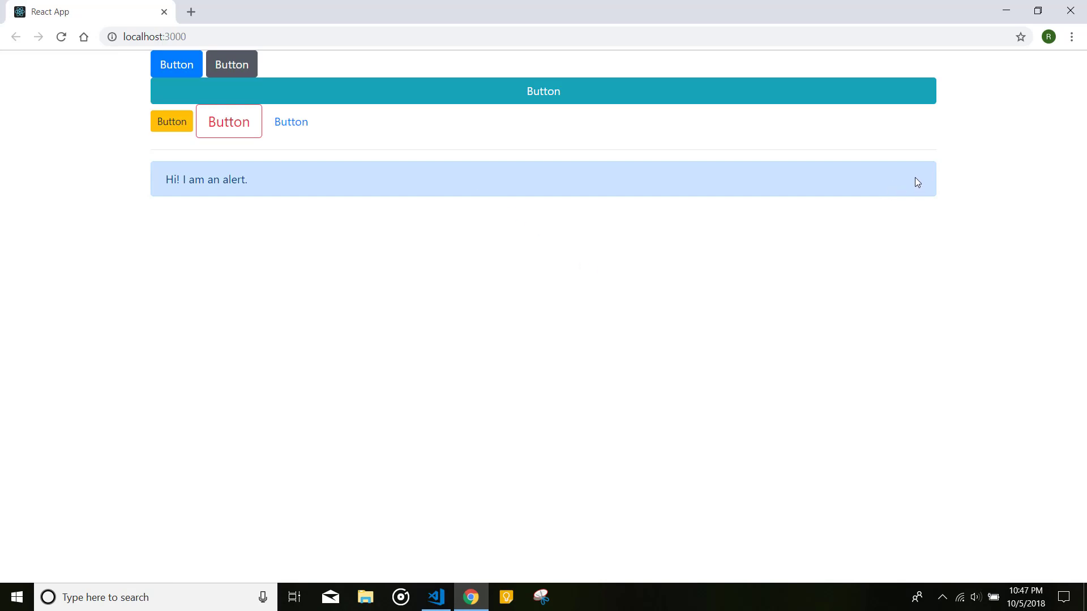
mouse_move(919, 181)
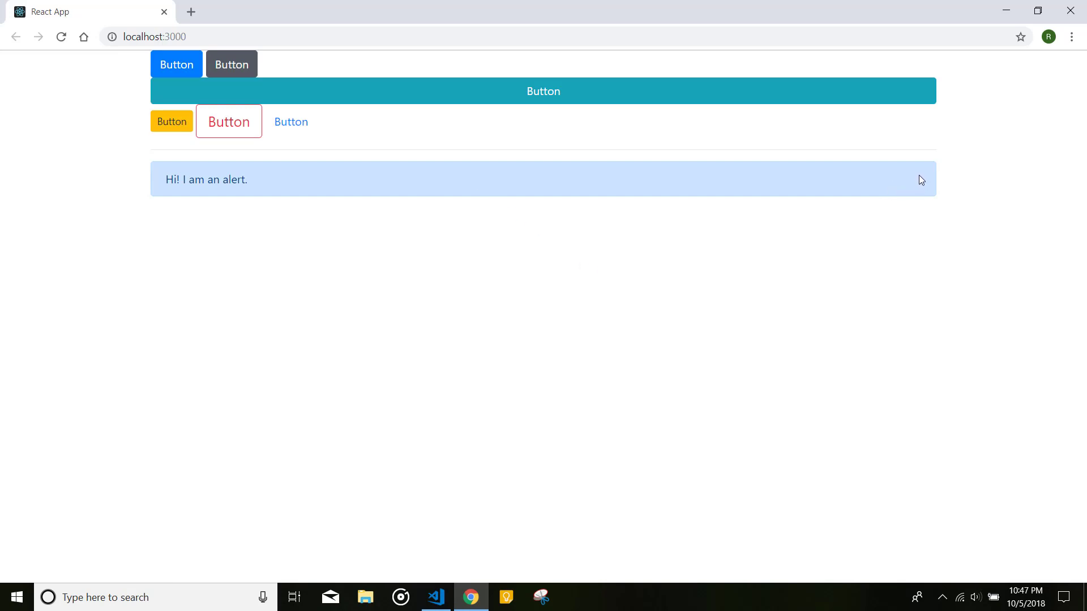
mouse_move(918, 184)
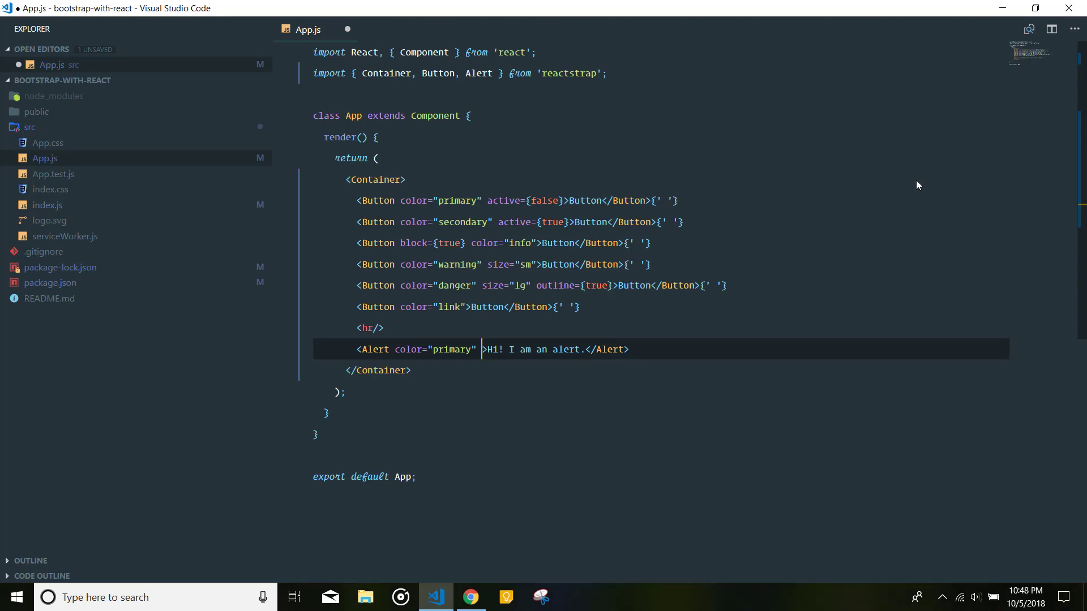
Step: Add isOpen={true} to the Alert and confirm in Chrome that it reappears
text(isOpen)
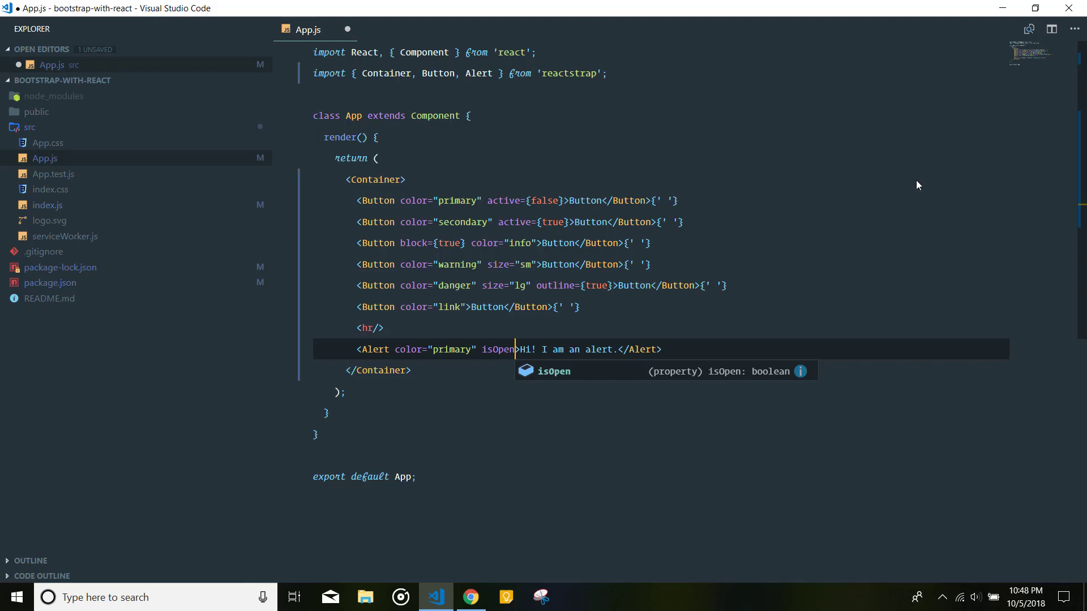
click(470, 597)
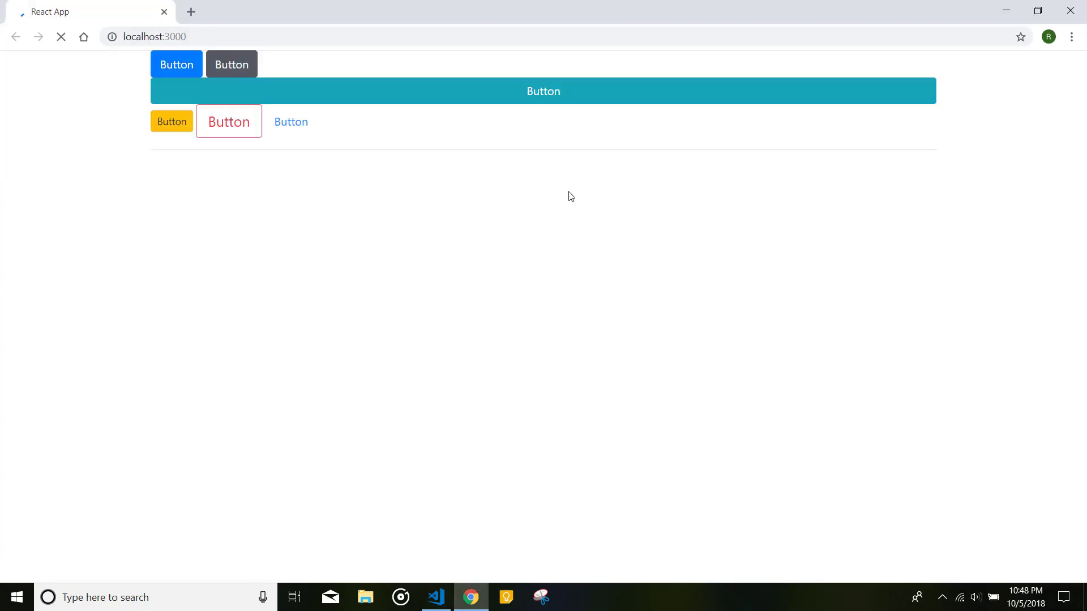
click(436, 597)
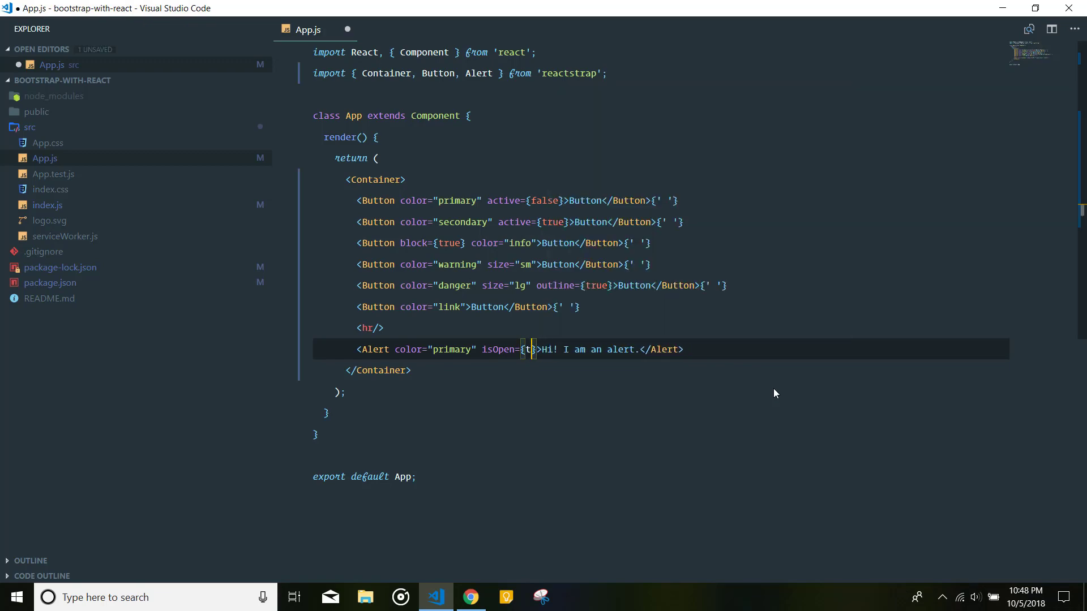
click(470, 596)
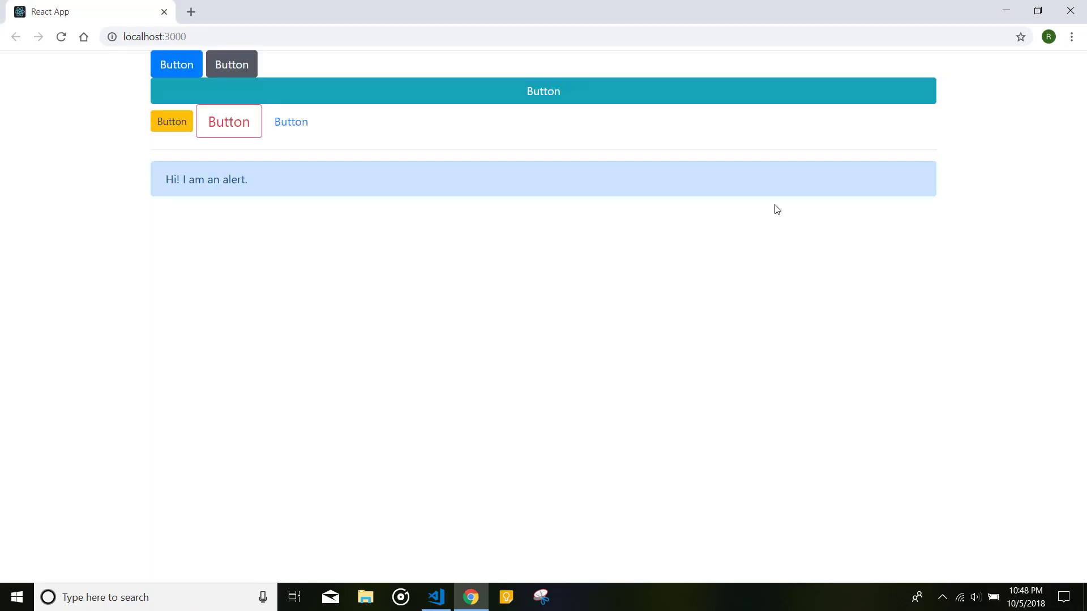
click(435, 597)
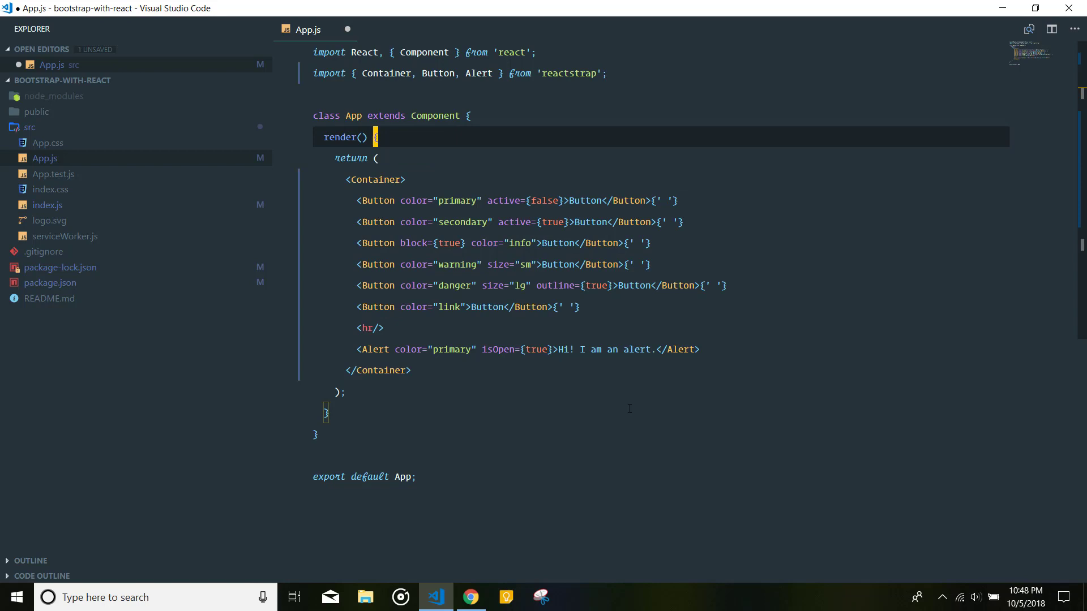
Step: Add state { visible: false }, set isOpen={this.state.visible}, then change visible to true
text(state = {)
text(visible)
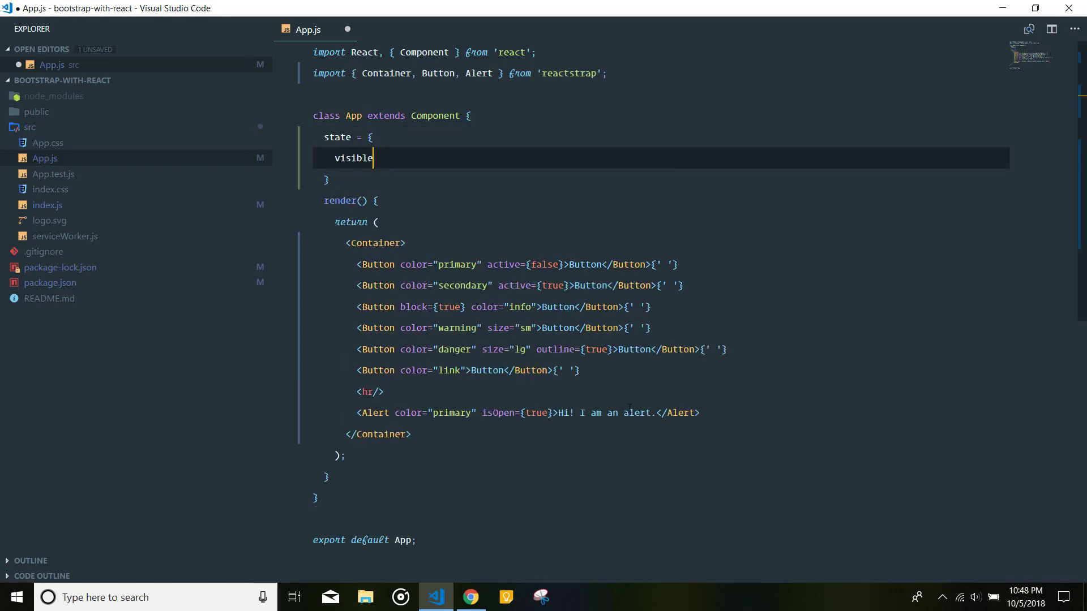
text(: false)
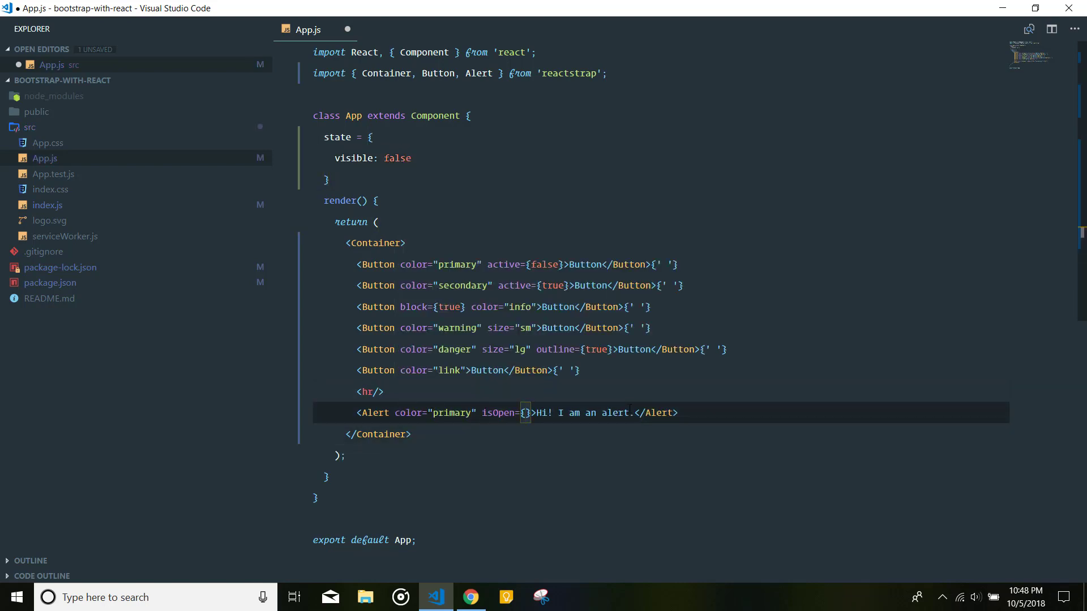
text(this.state.visible)
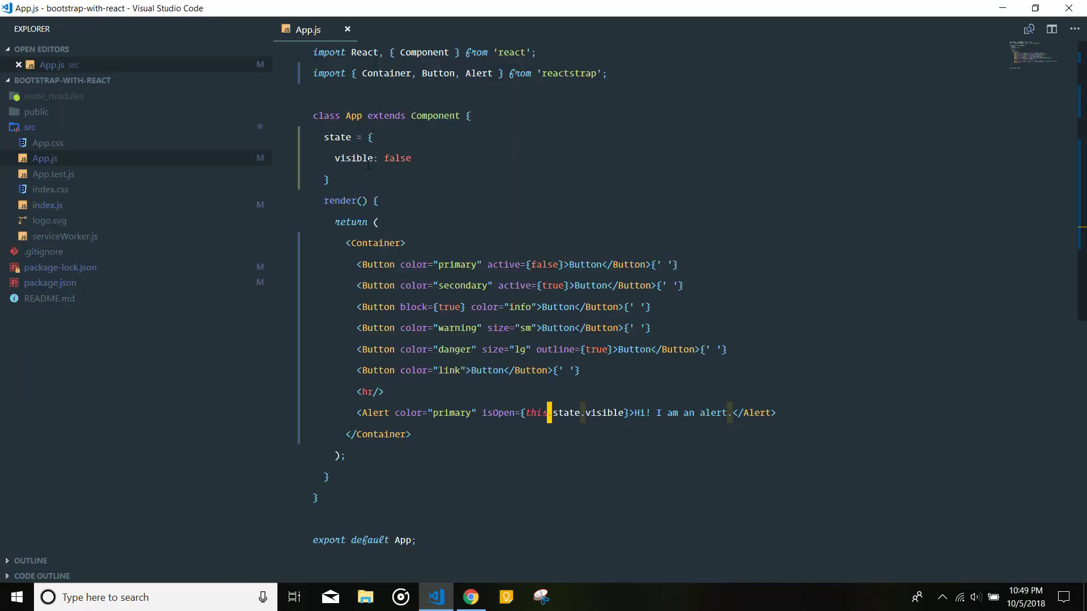
key(alt+tab)
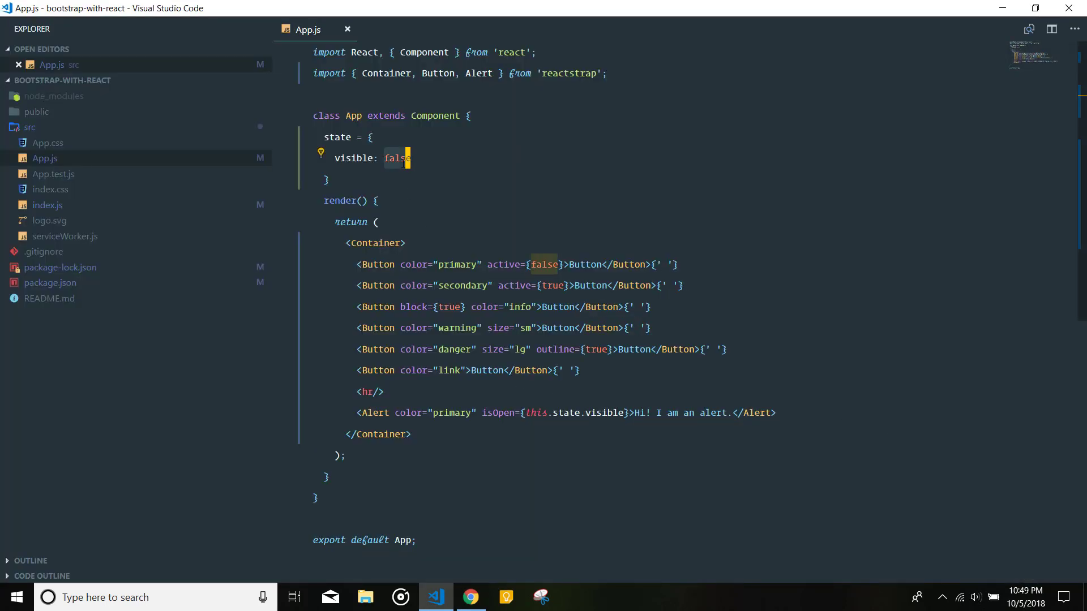
text(true)
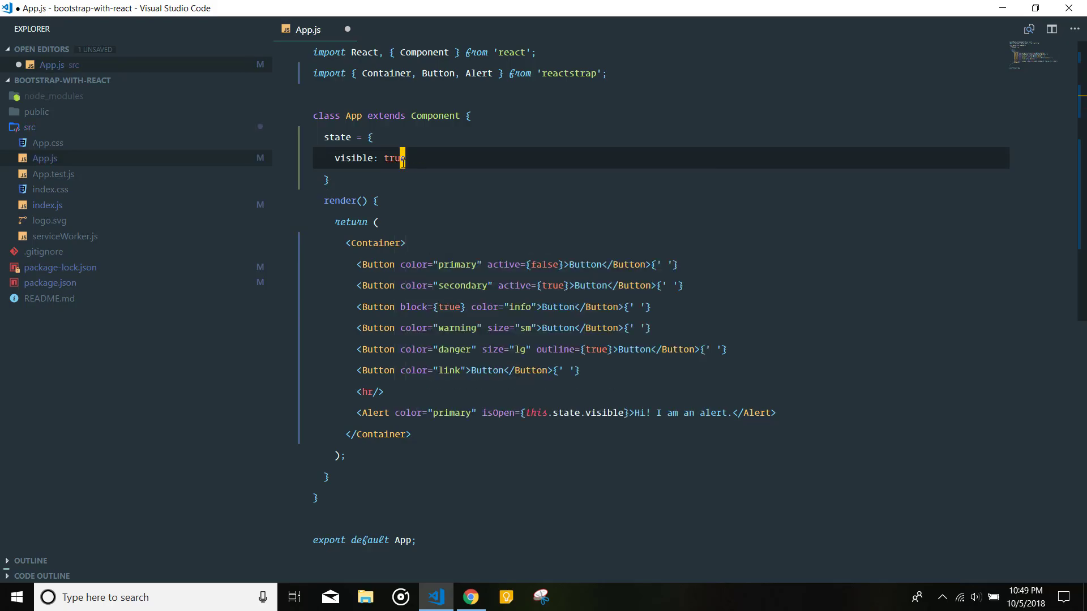
Step: Add toggle={this.toggle.bind(this)} to the Alert and begin a toggle method below state
click(470, 597)
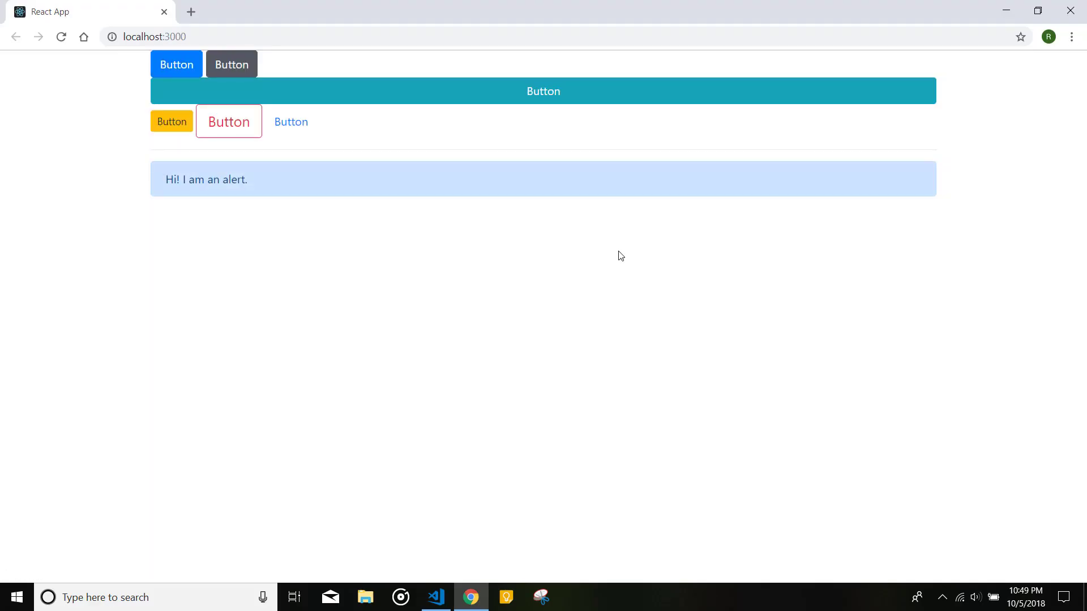
click(435, 596)
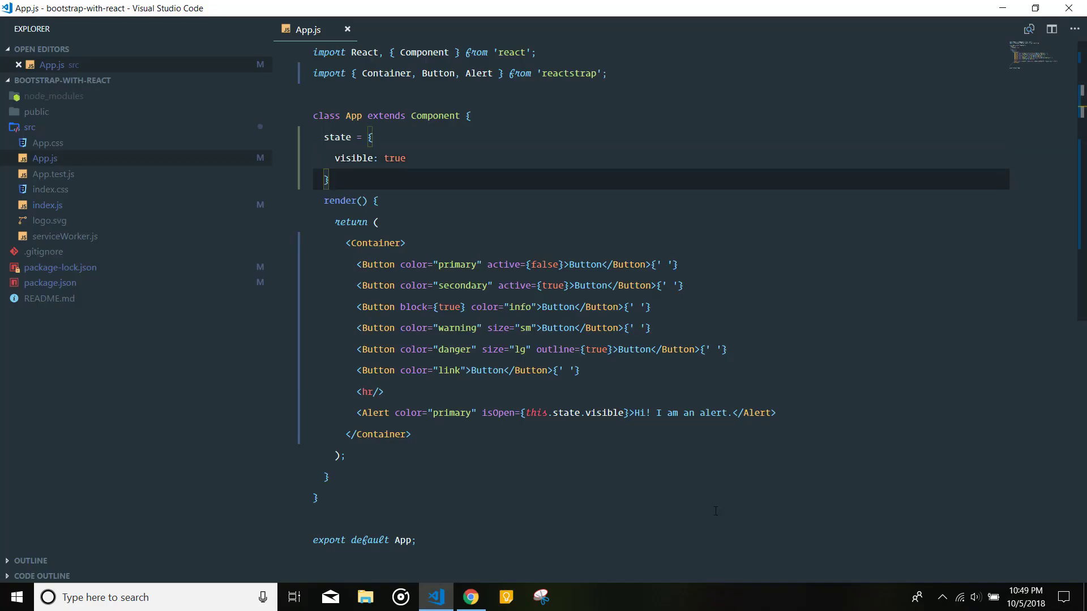
click(470, 596)
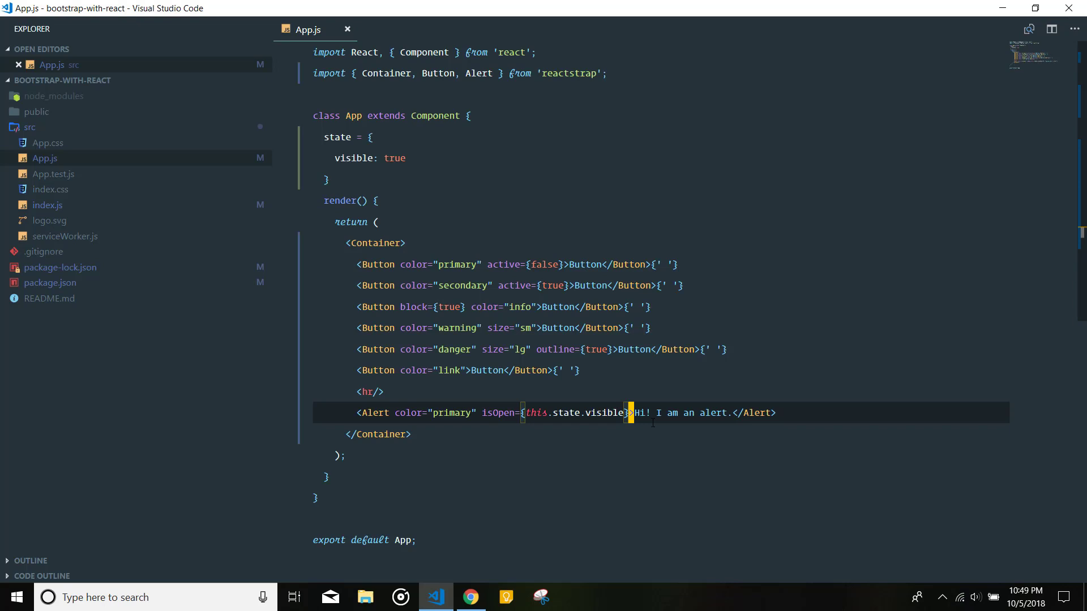
text(" ")
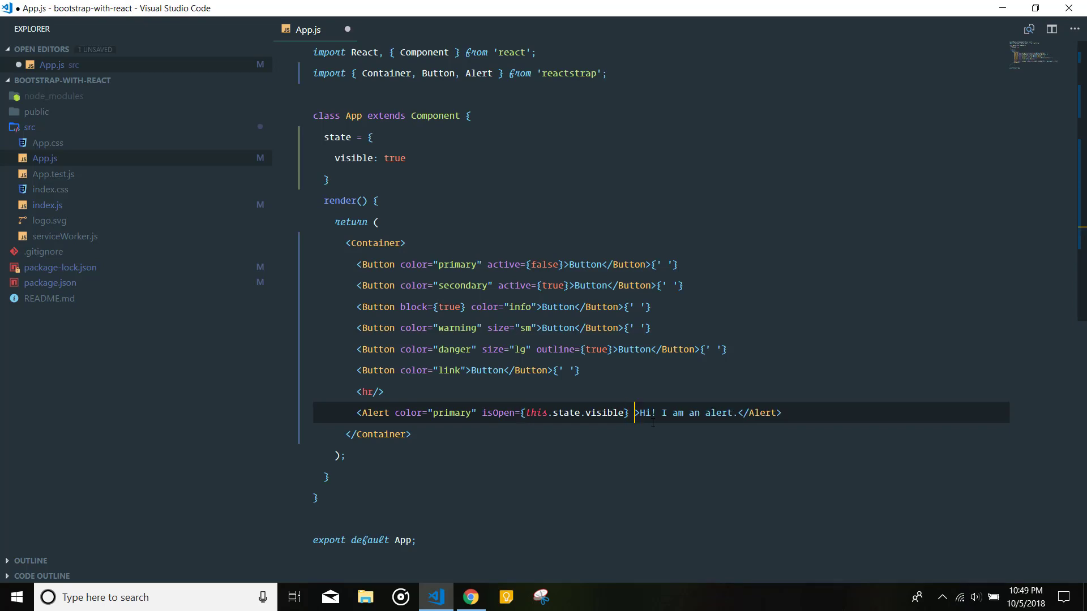
text(toggle={})
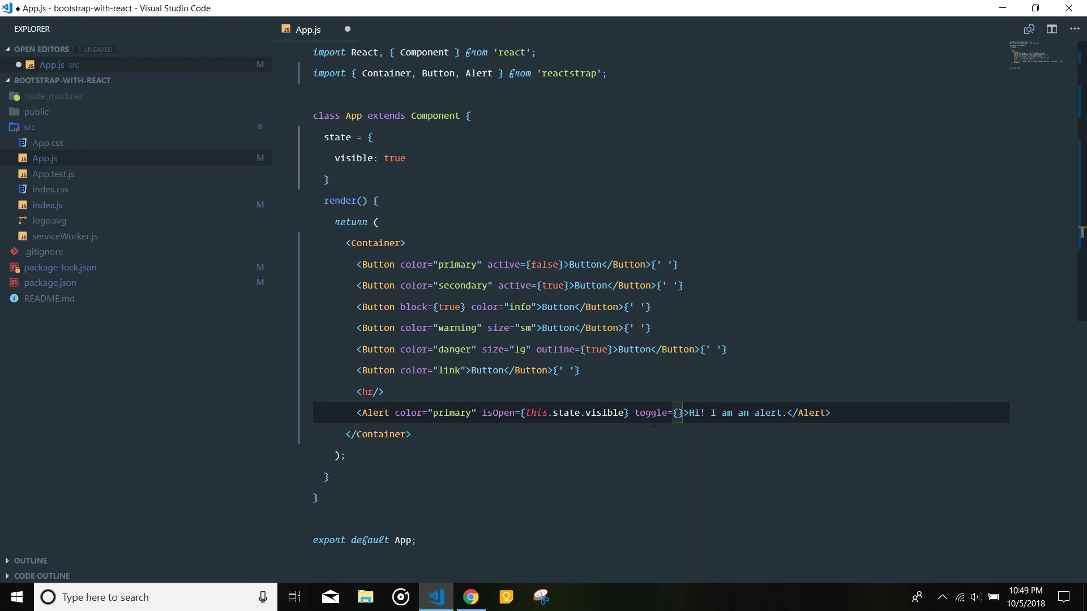
text(this.to)
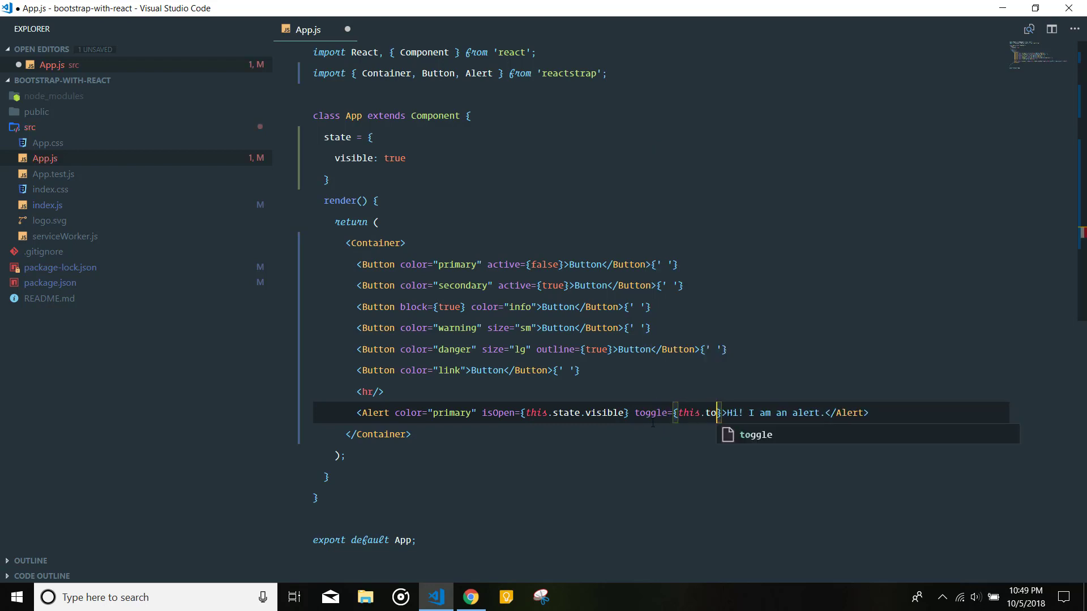
text(.bind(this)
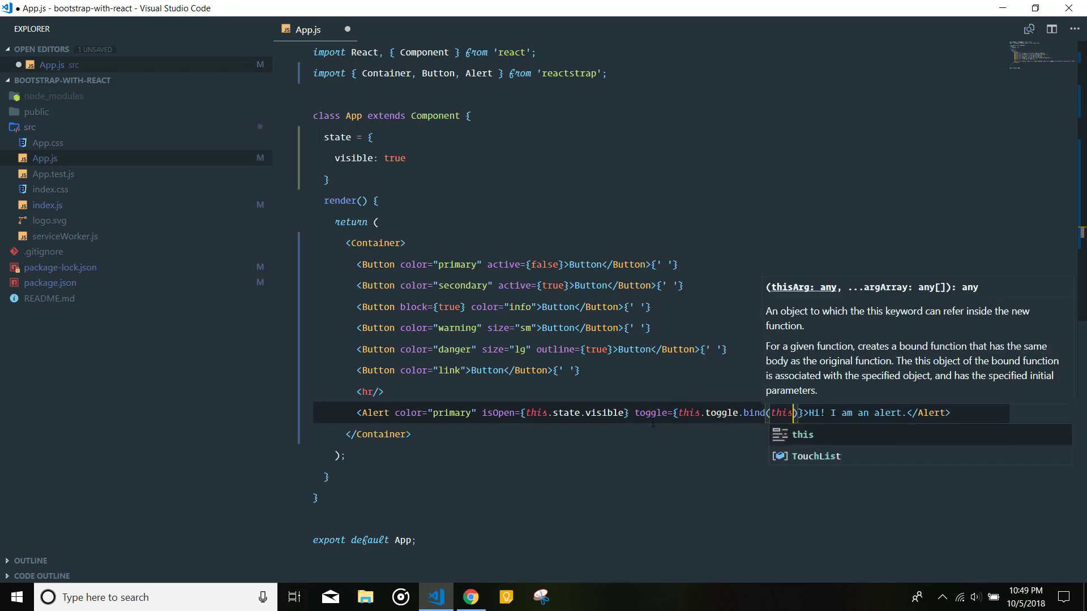
text(t)
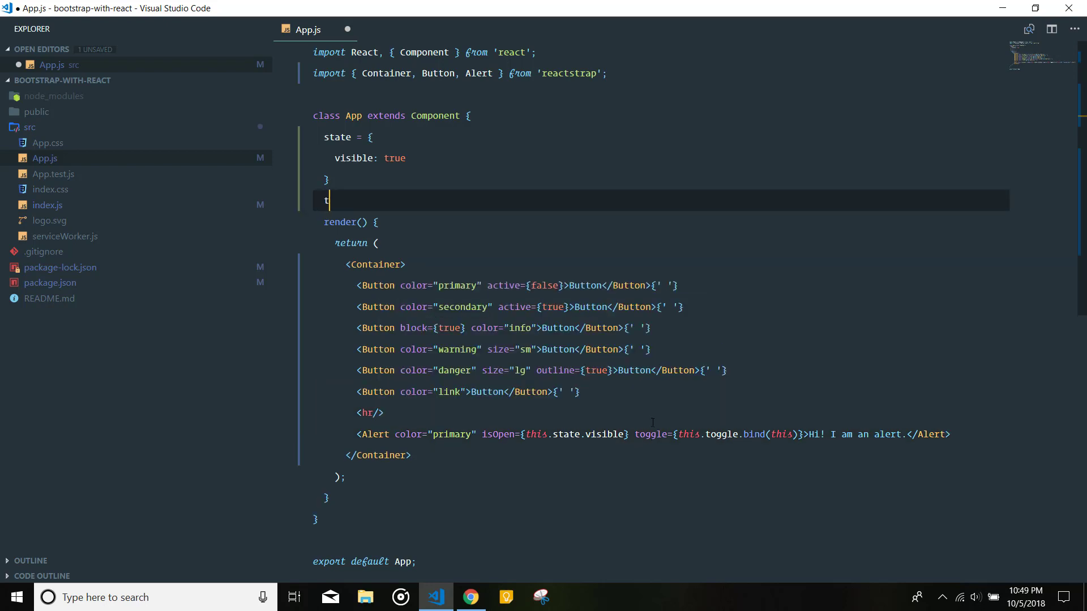
Step: Write toggle() setting visible to !this.state.visible, save, and view the app
text(oggle() {)
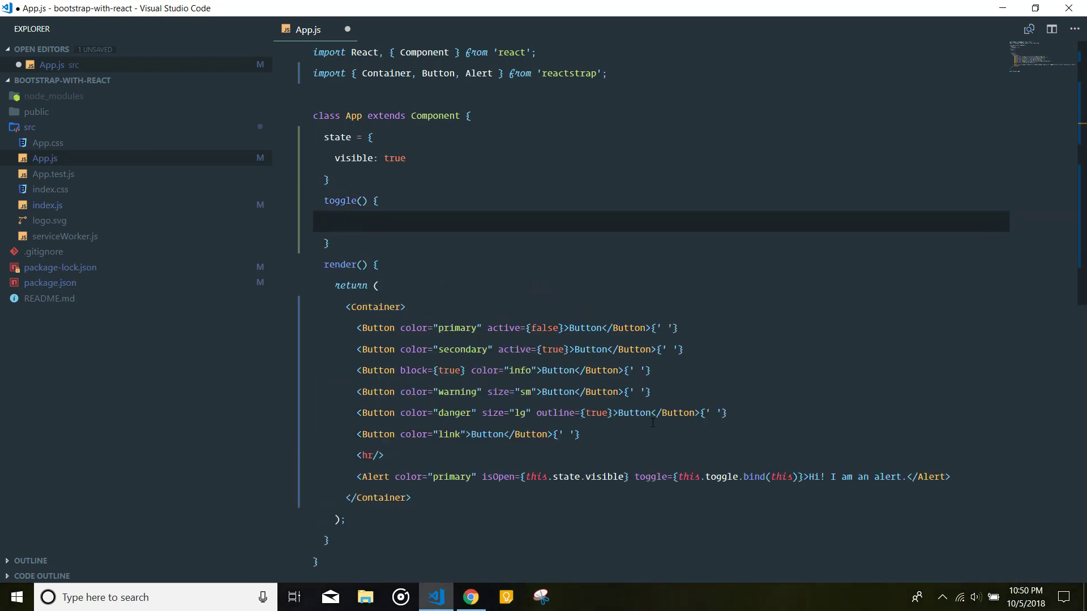
text(this.setState({)
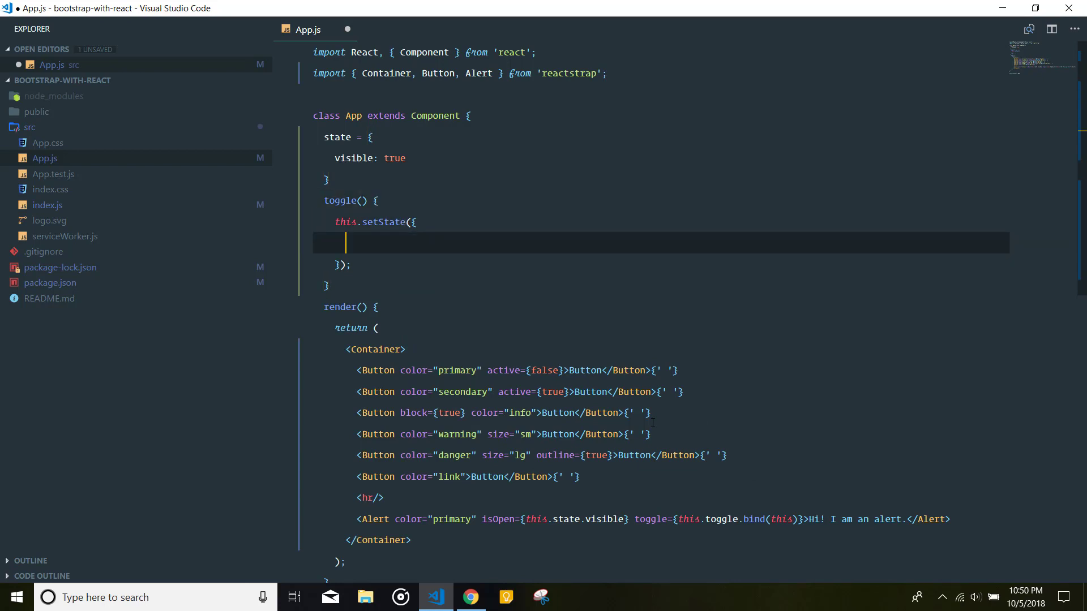
text(visisble: !)
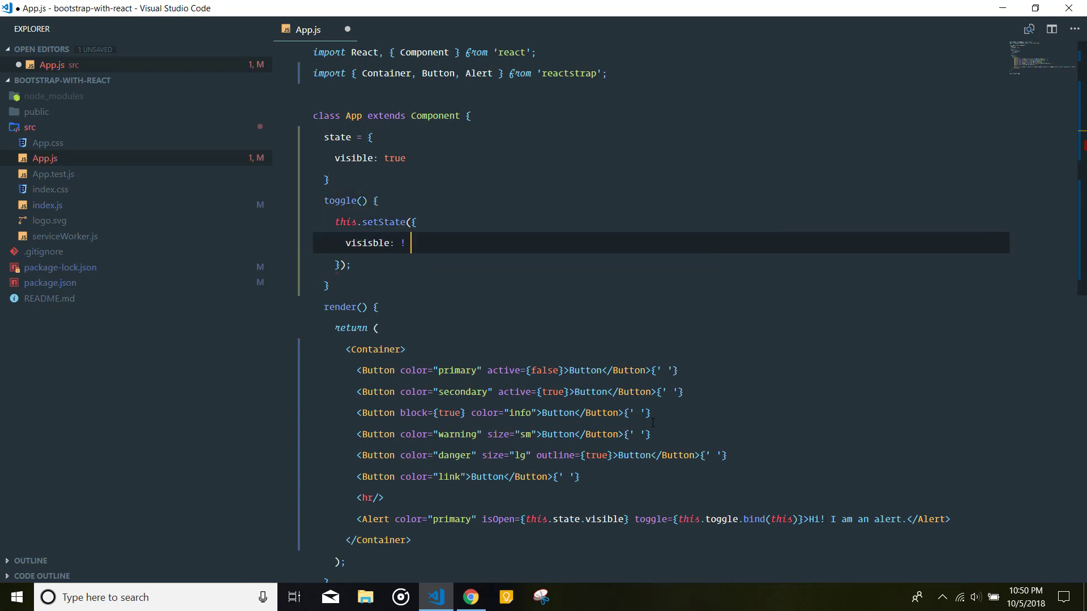
text(this.state.visible)
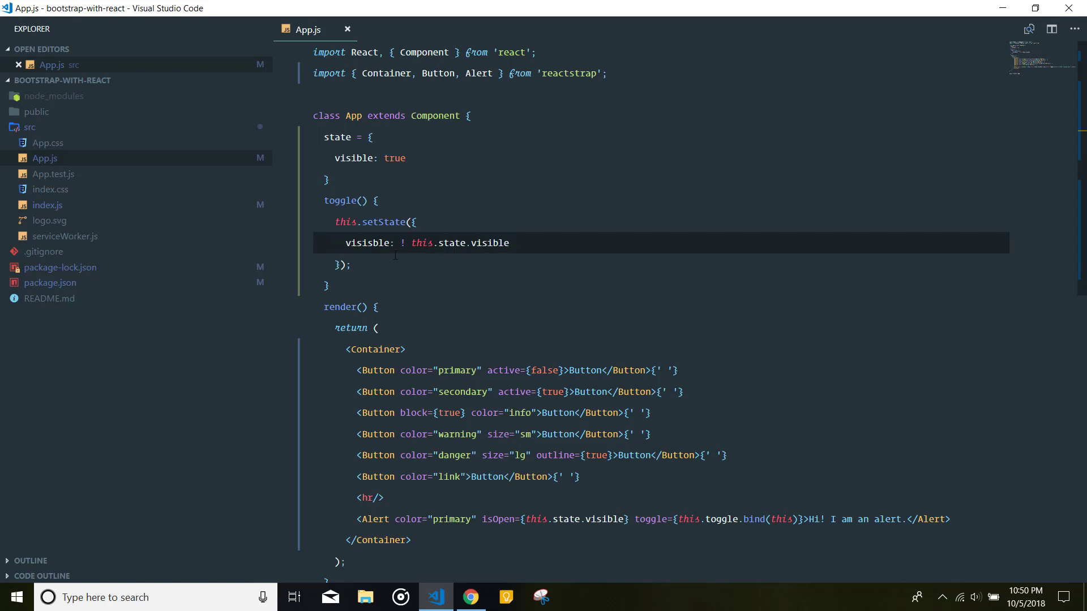
click(506, 243)
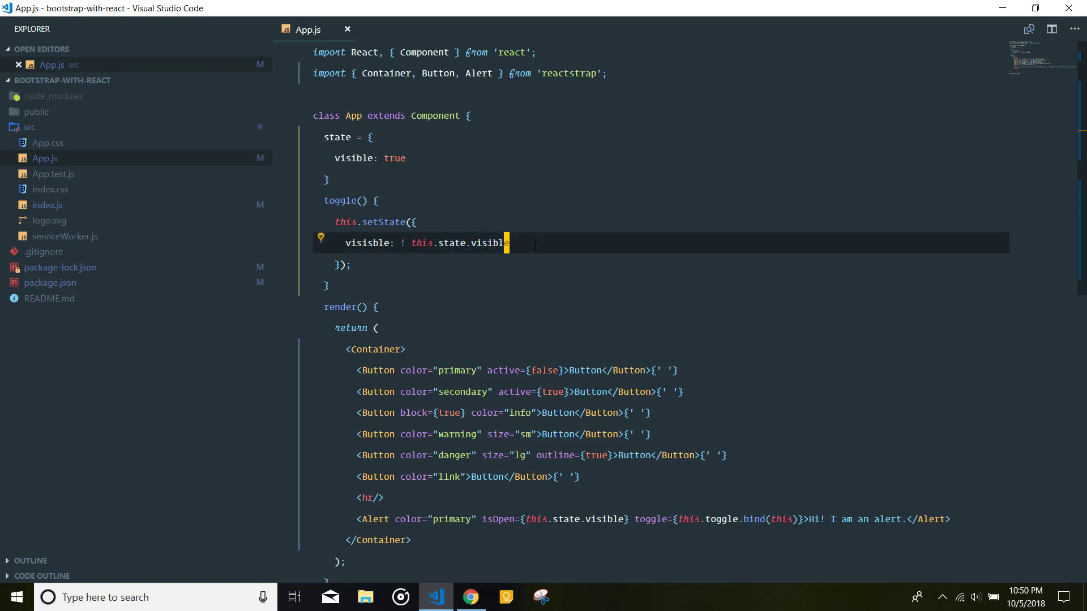
click(470, 596)
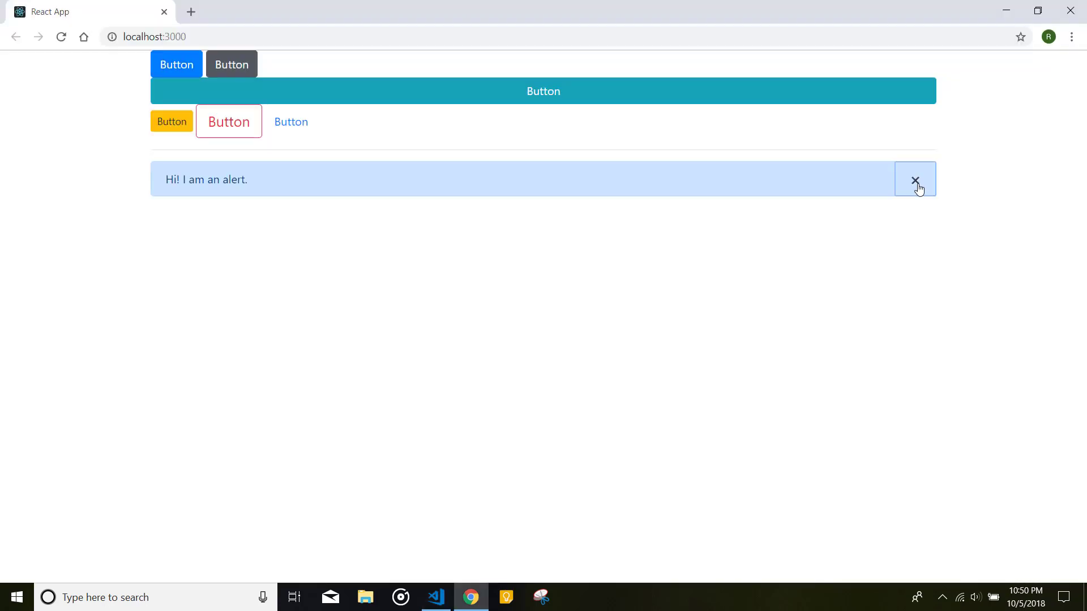
click(435, 597)
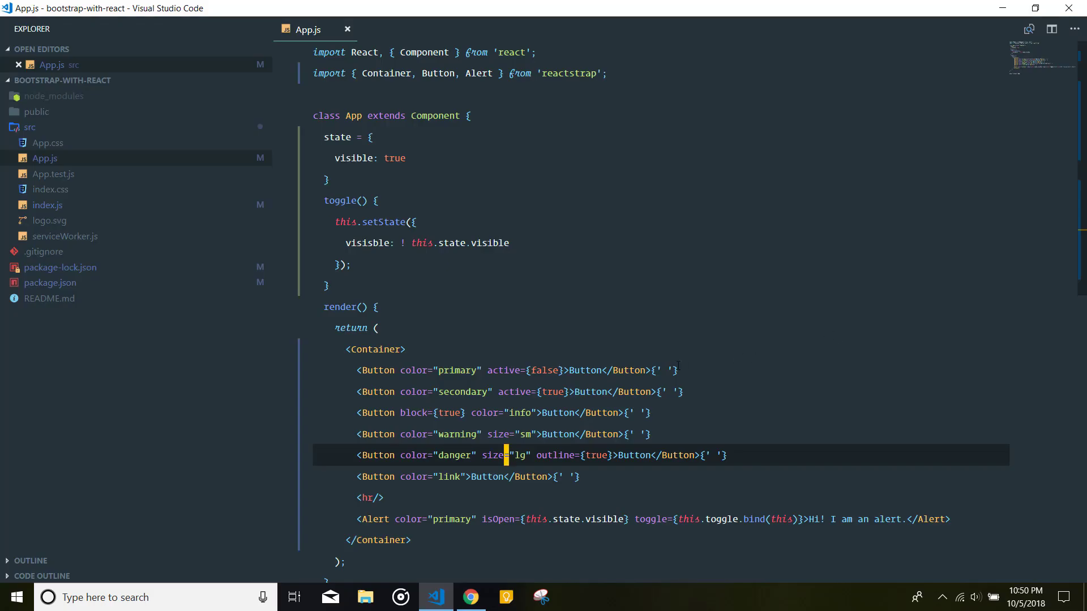
double_click(351, 115)
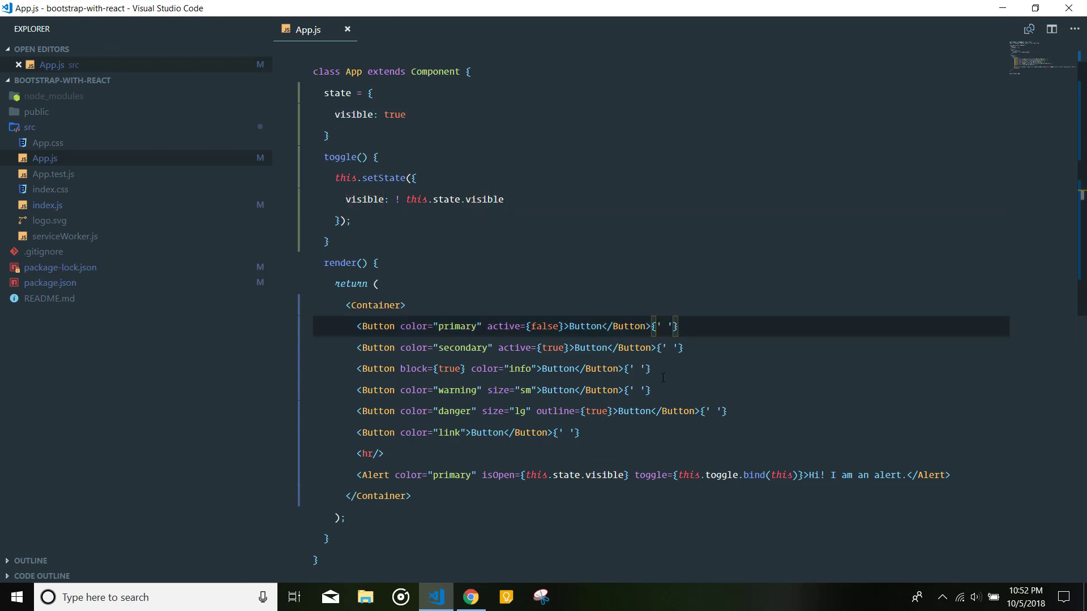
Step: Close the primary alert with its X button in Chrome
click(470, 597)
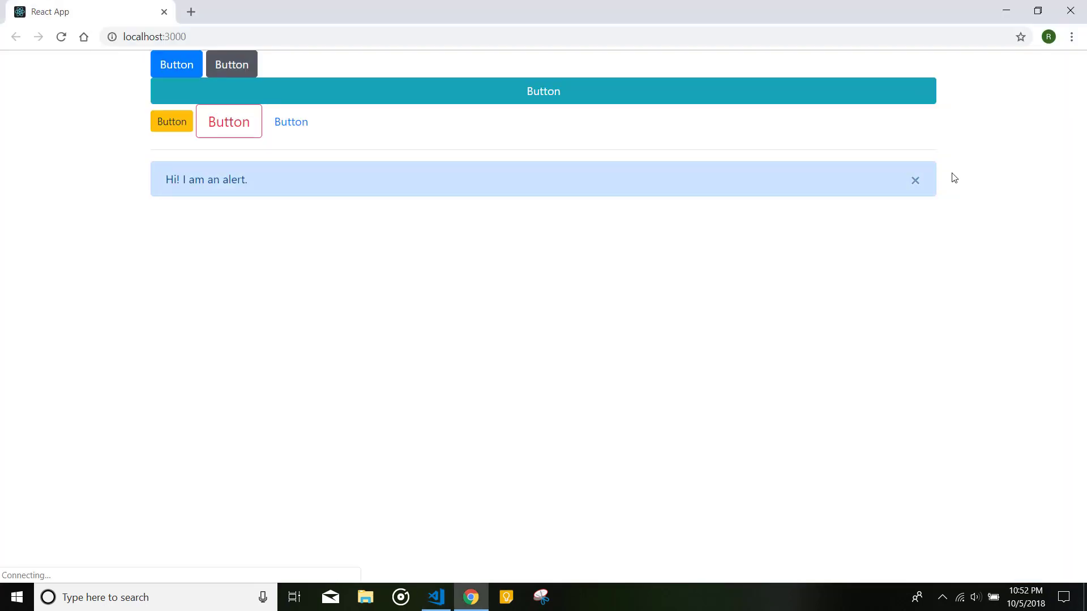
click(914, 180)
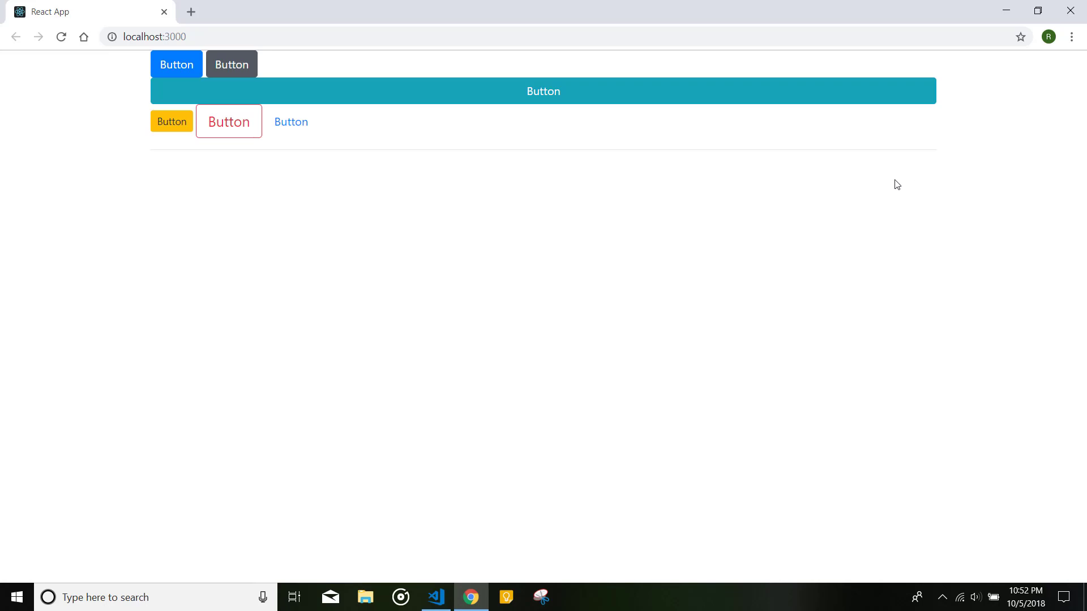
click(436, 596)
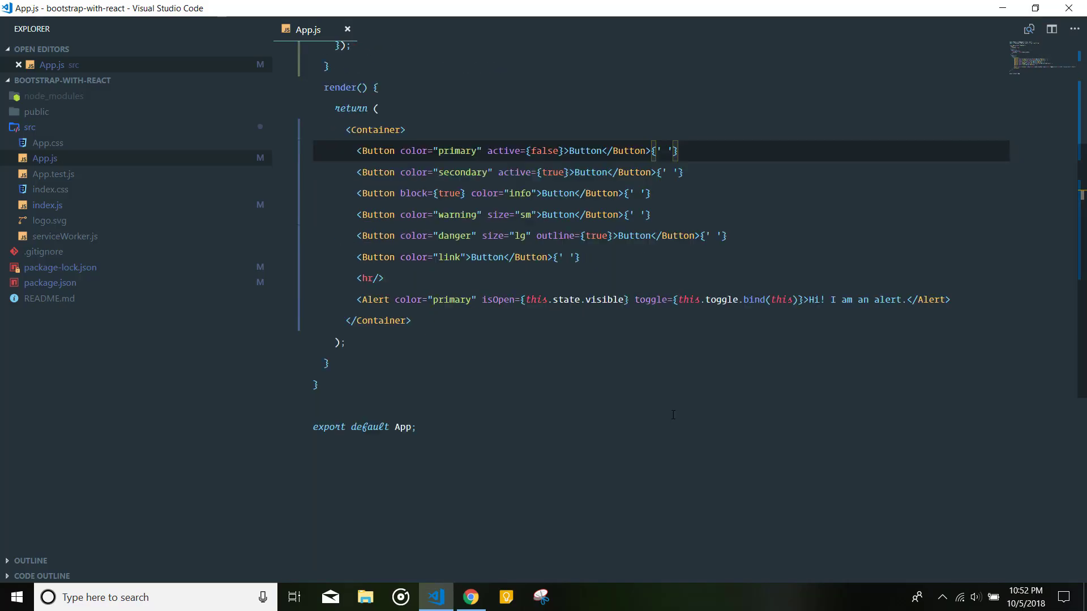
click(470, 597)
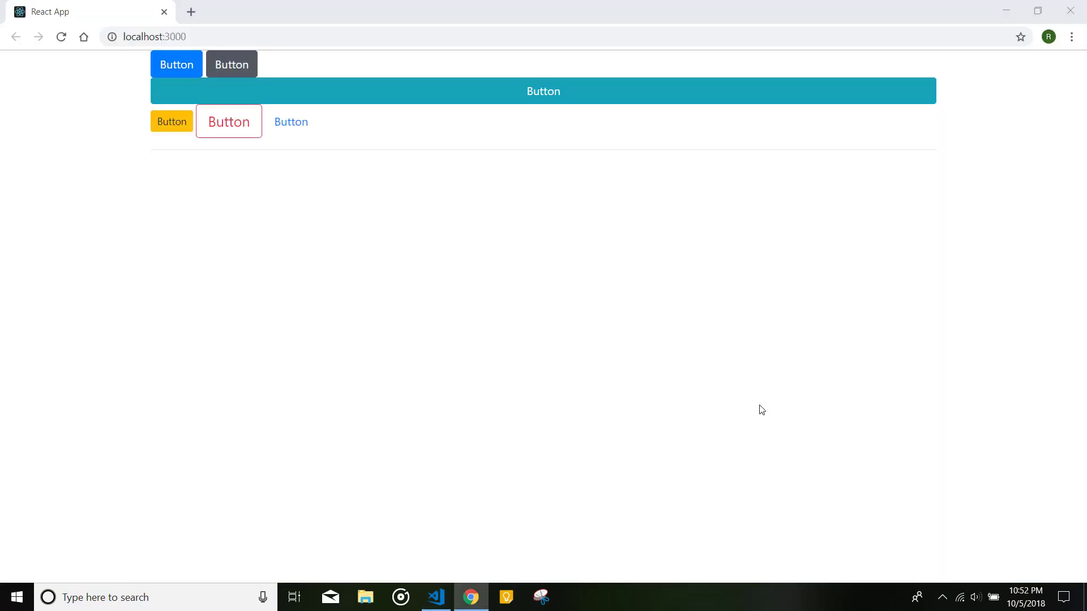
click(436, 596)
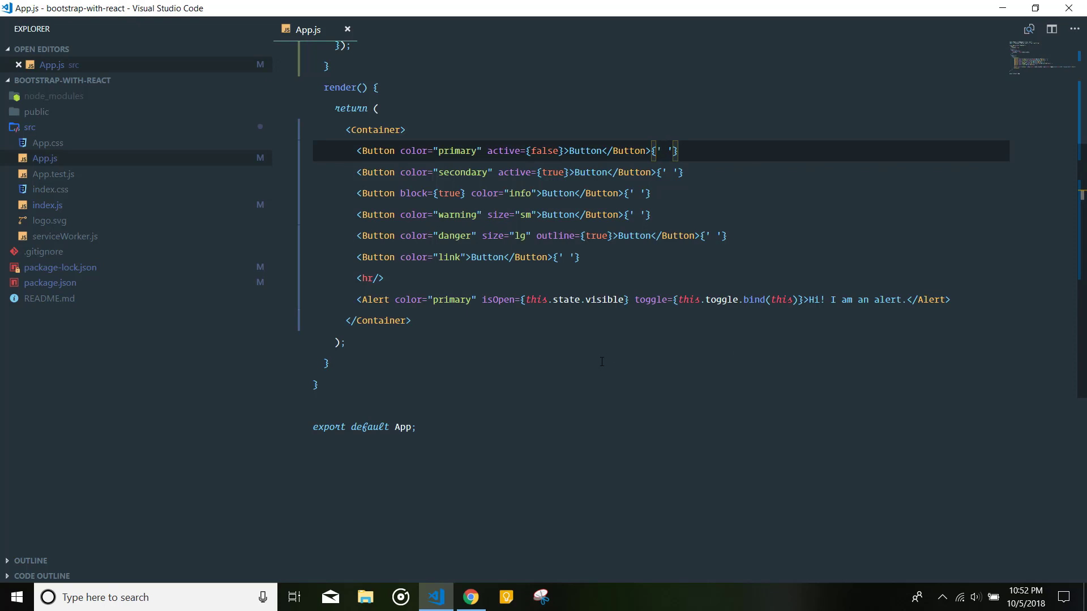
click(471, 596)
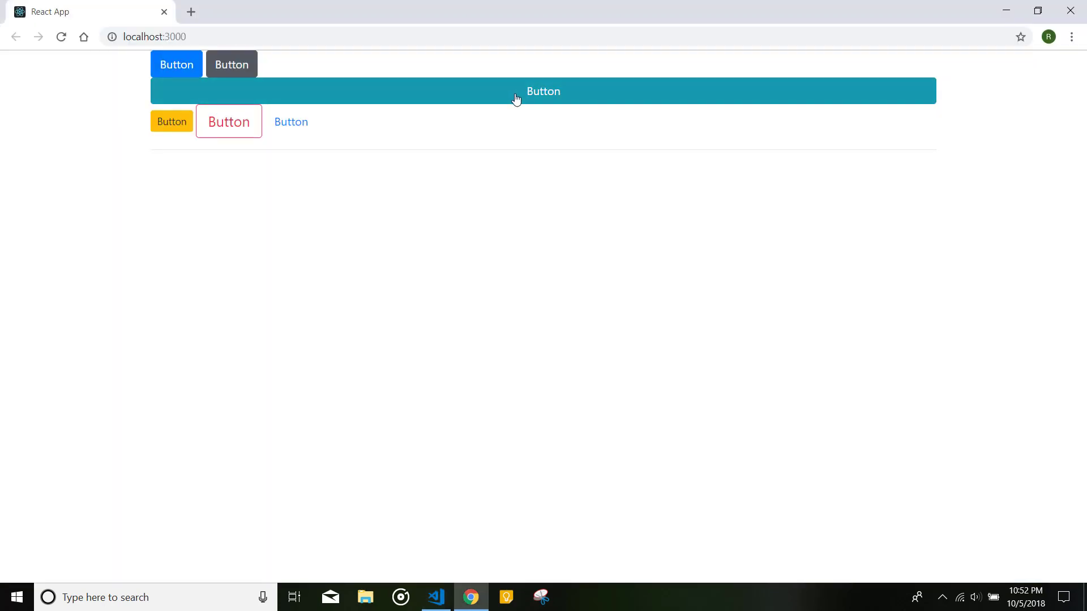
mouse_move(630, 92)
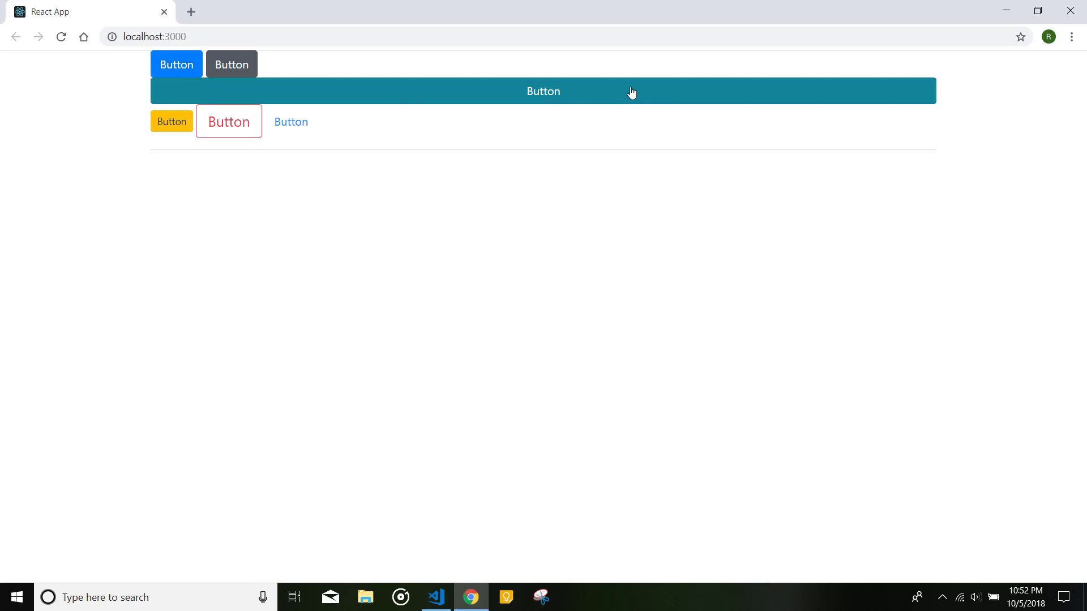
click(435, 596)
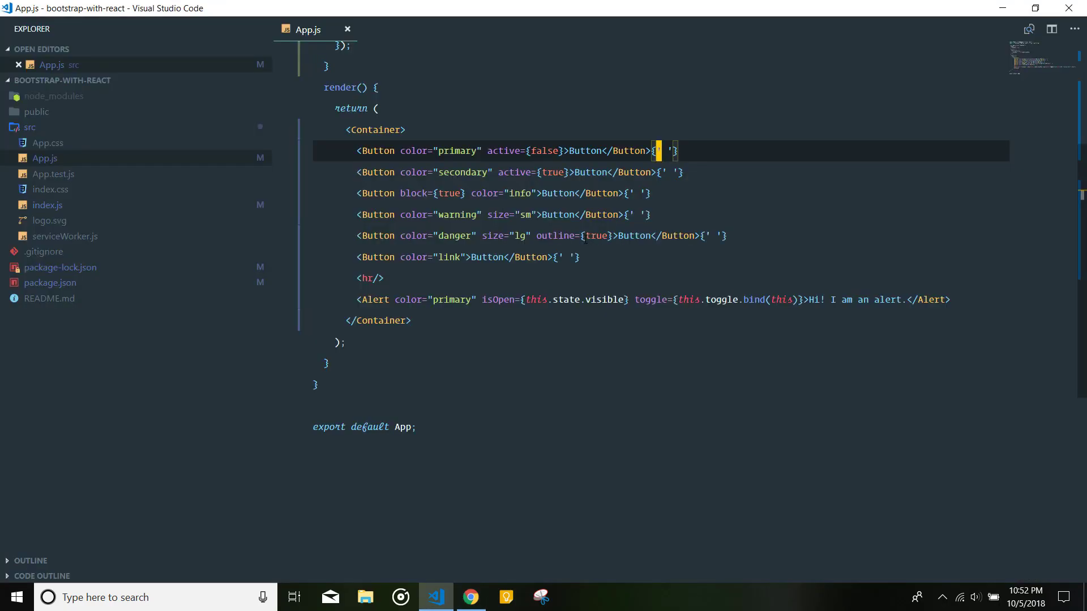
Step: Add onClick={this.toggle.bind(this)} to the block info Button and save
click(628, 193)
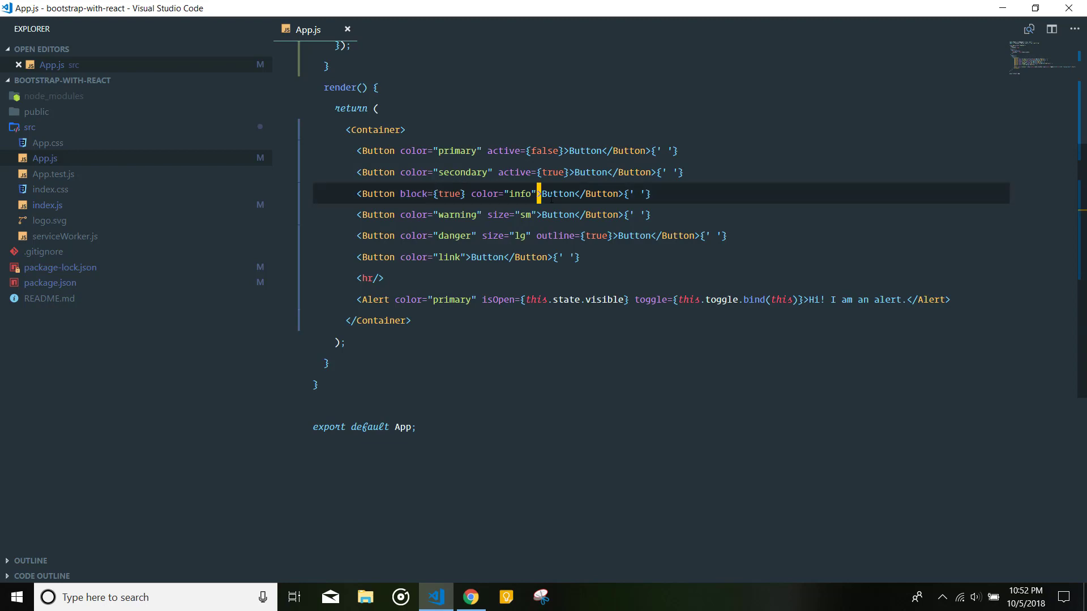
text(onClick={)
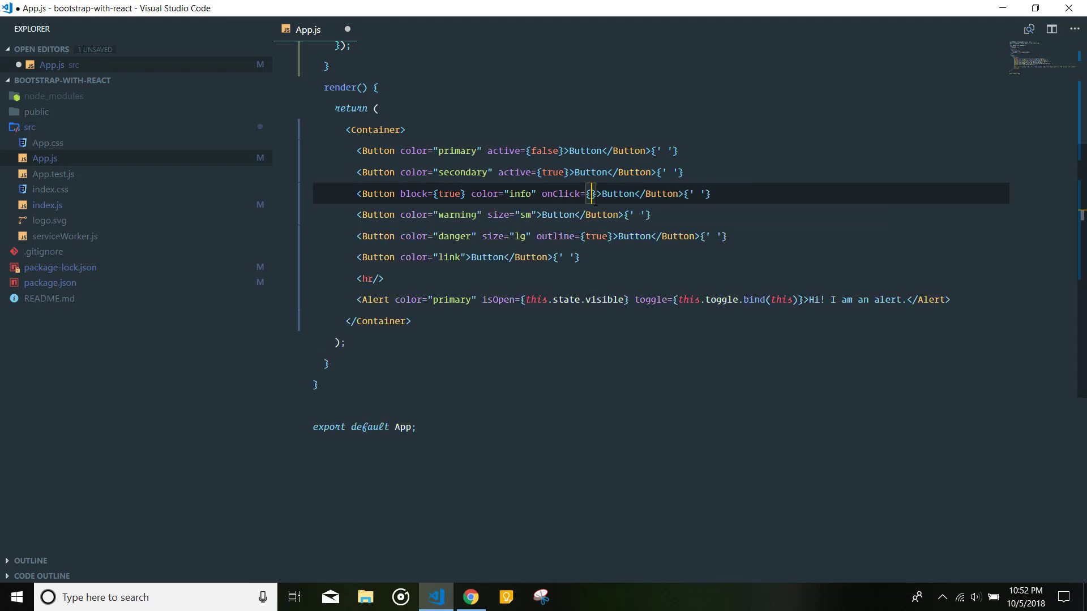
text(this.toggle.bind(this)
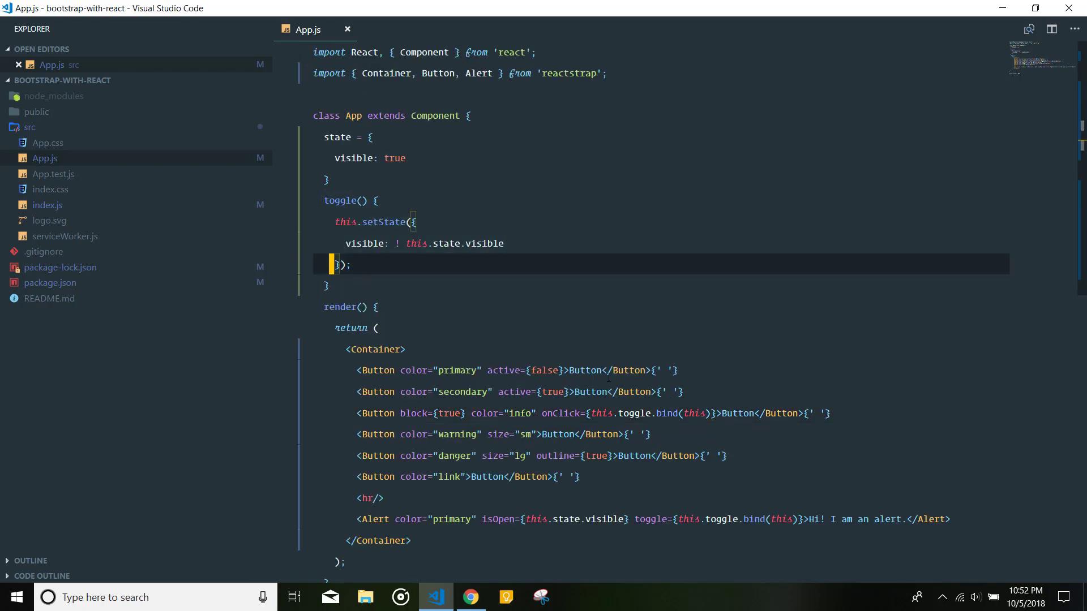
click(470, 597)
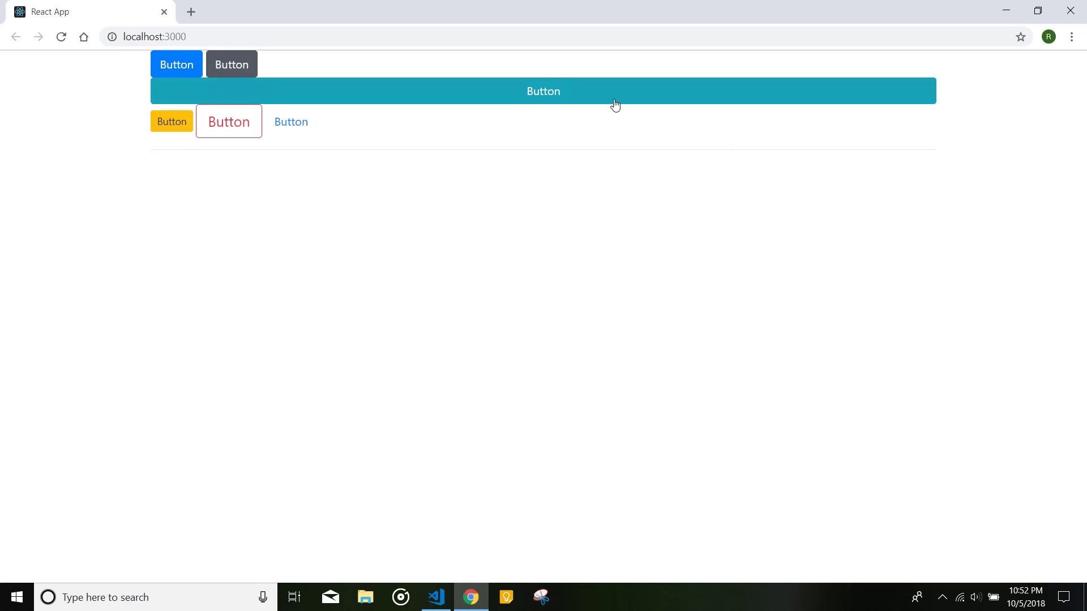
Step: Show the alert with the block info button, then hide it again
click(543, 90)
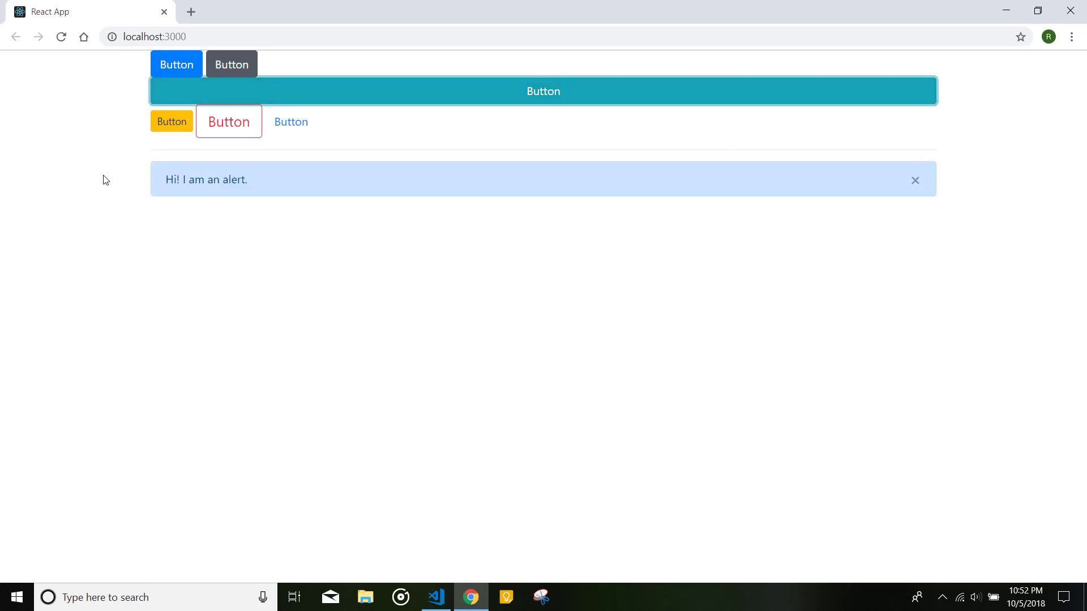
click(914, 180)
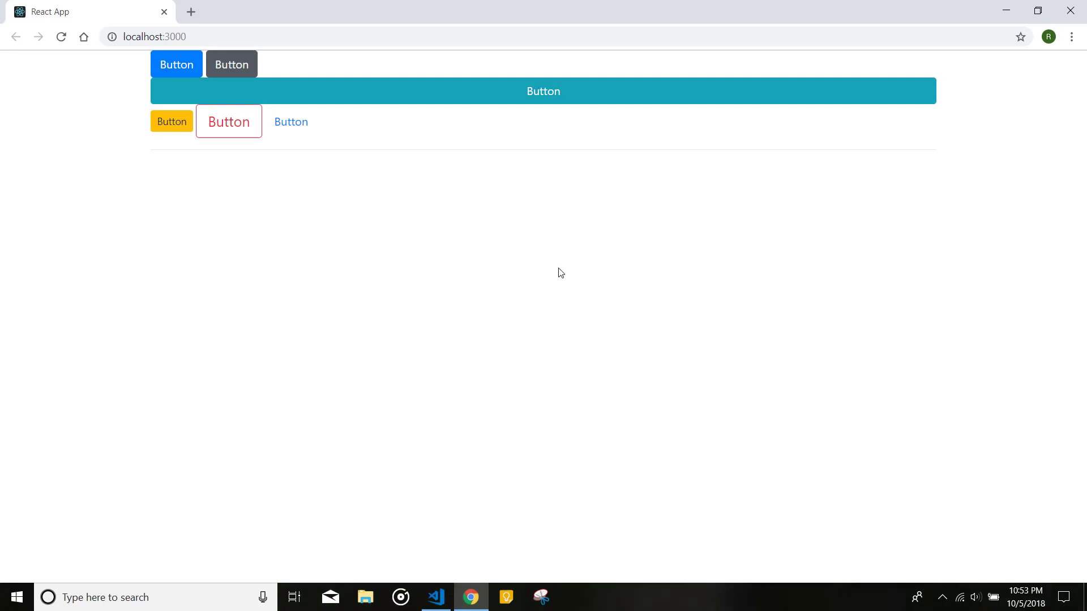